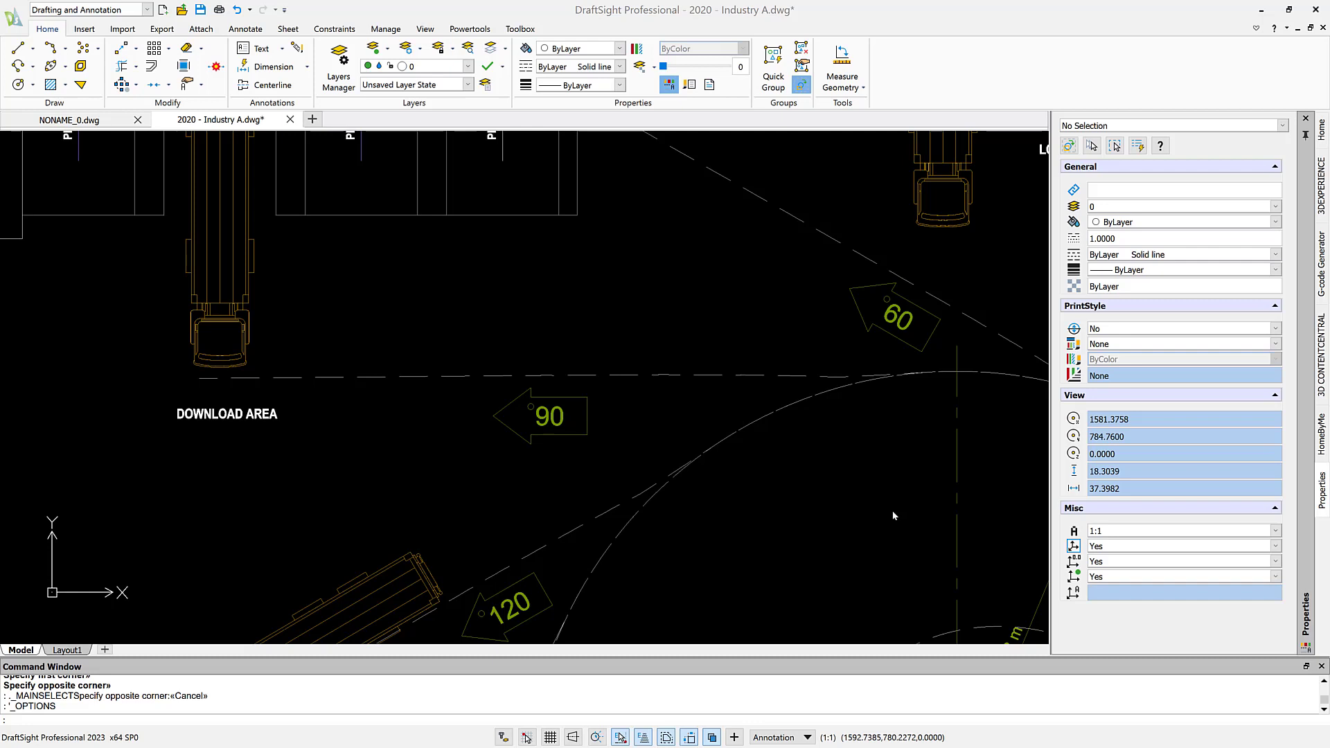
mouse_move(846, 500)
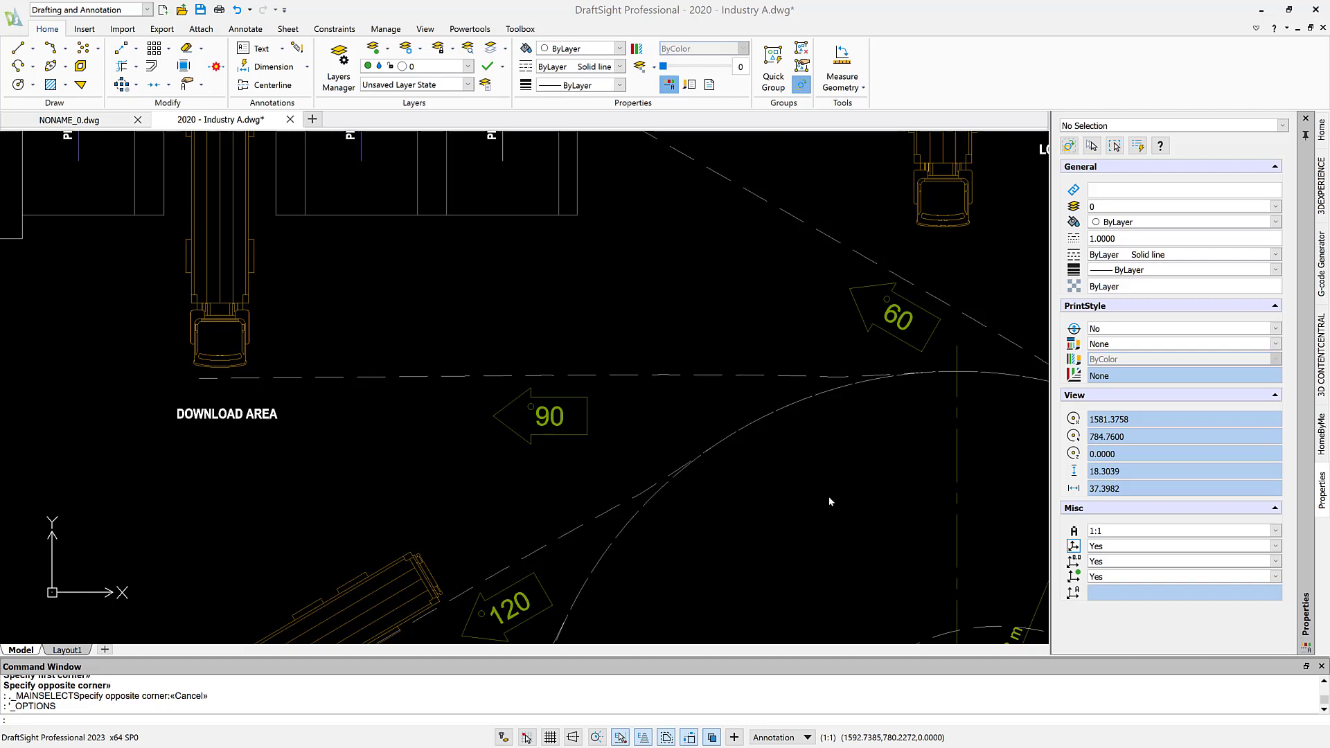
mouse_move(796, 496)
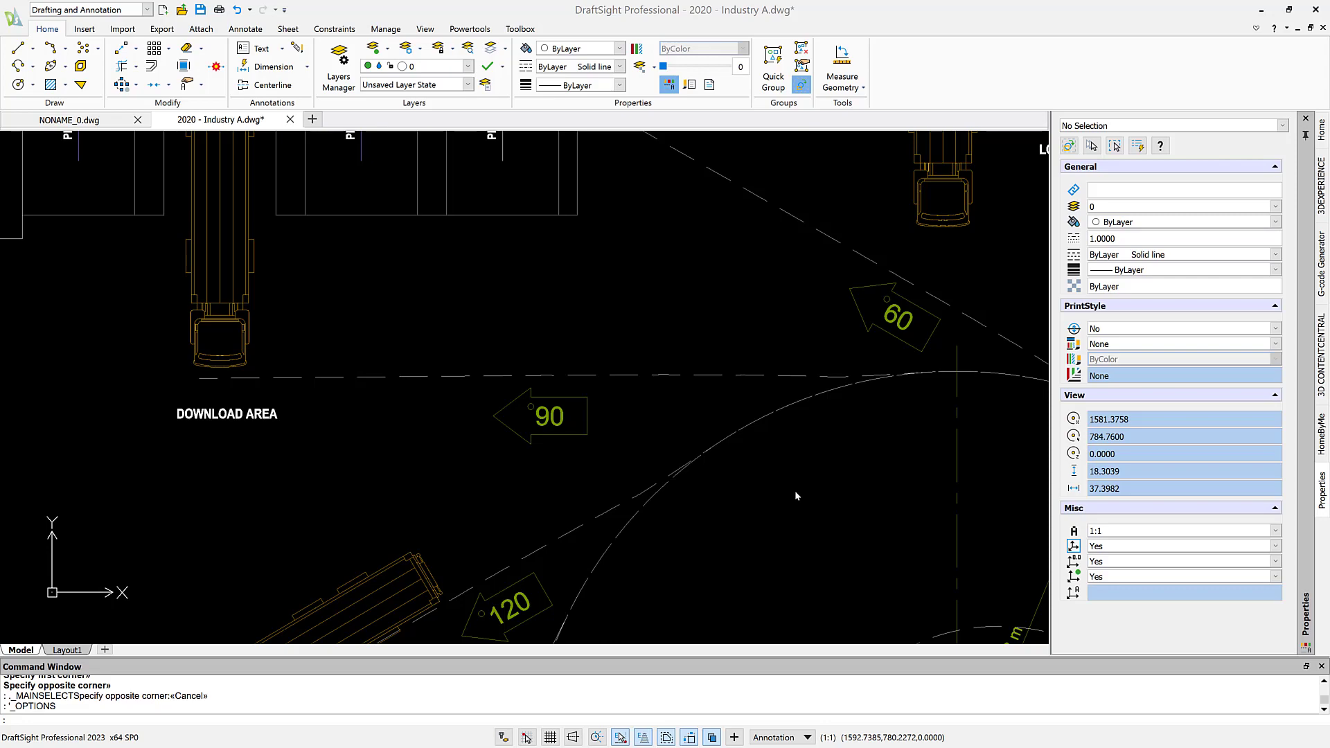
mouse_move(465, 405)
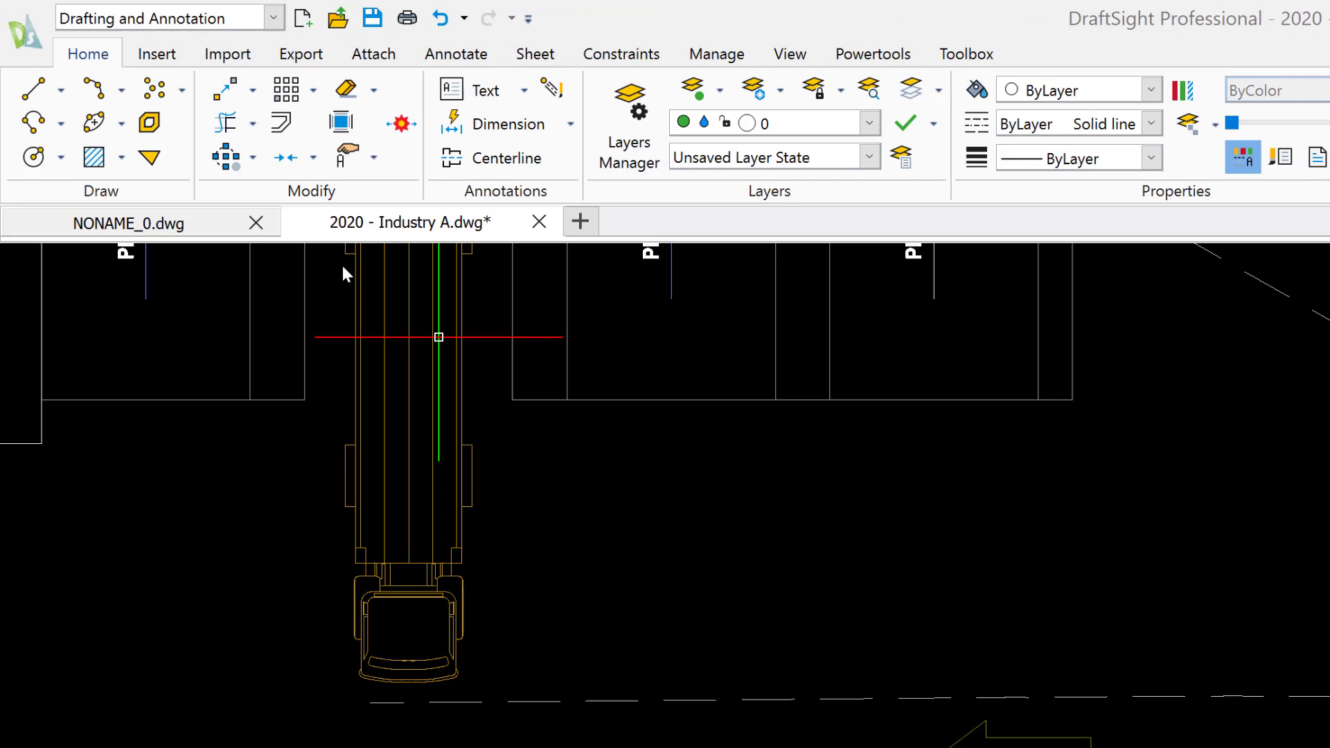
Start the Point command from the Draw panel to place construction points near the trucks.
left_click(178, 91)
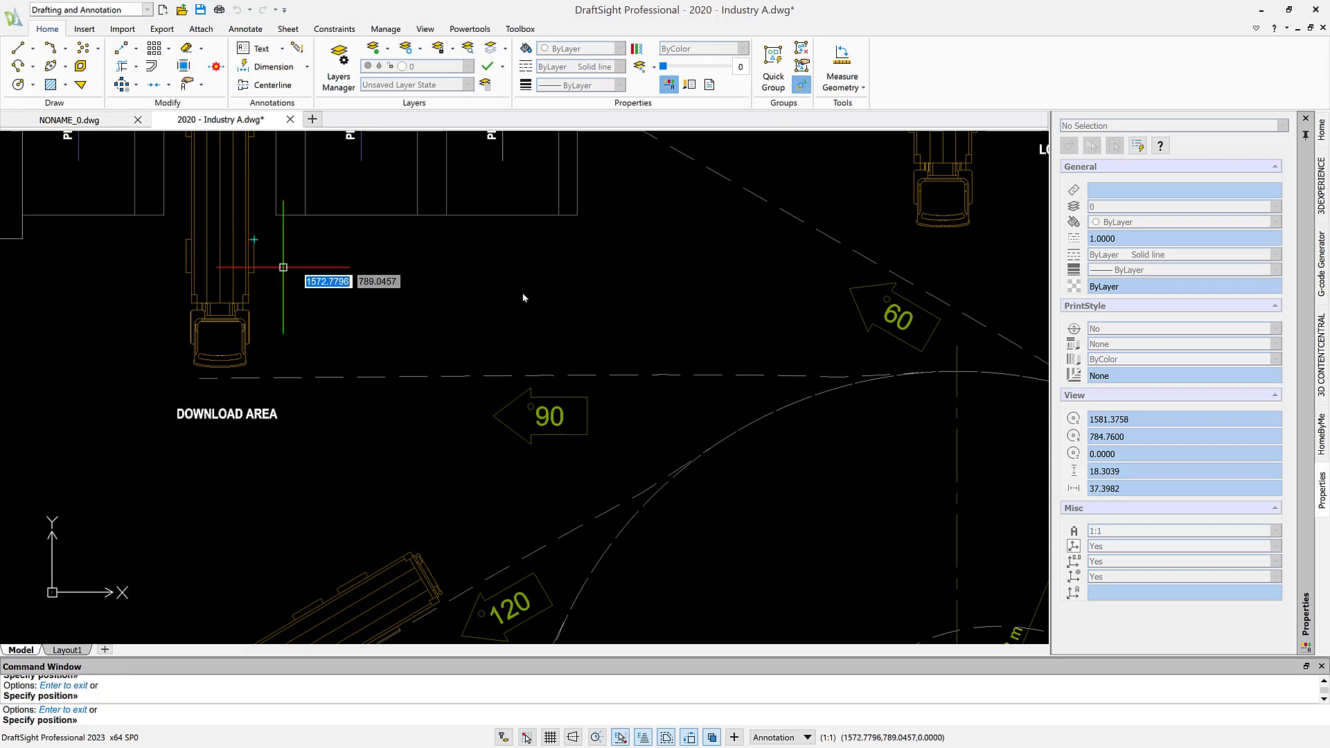
mouse_move(532, 292)
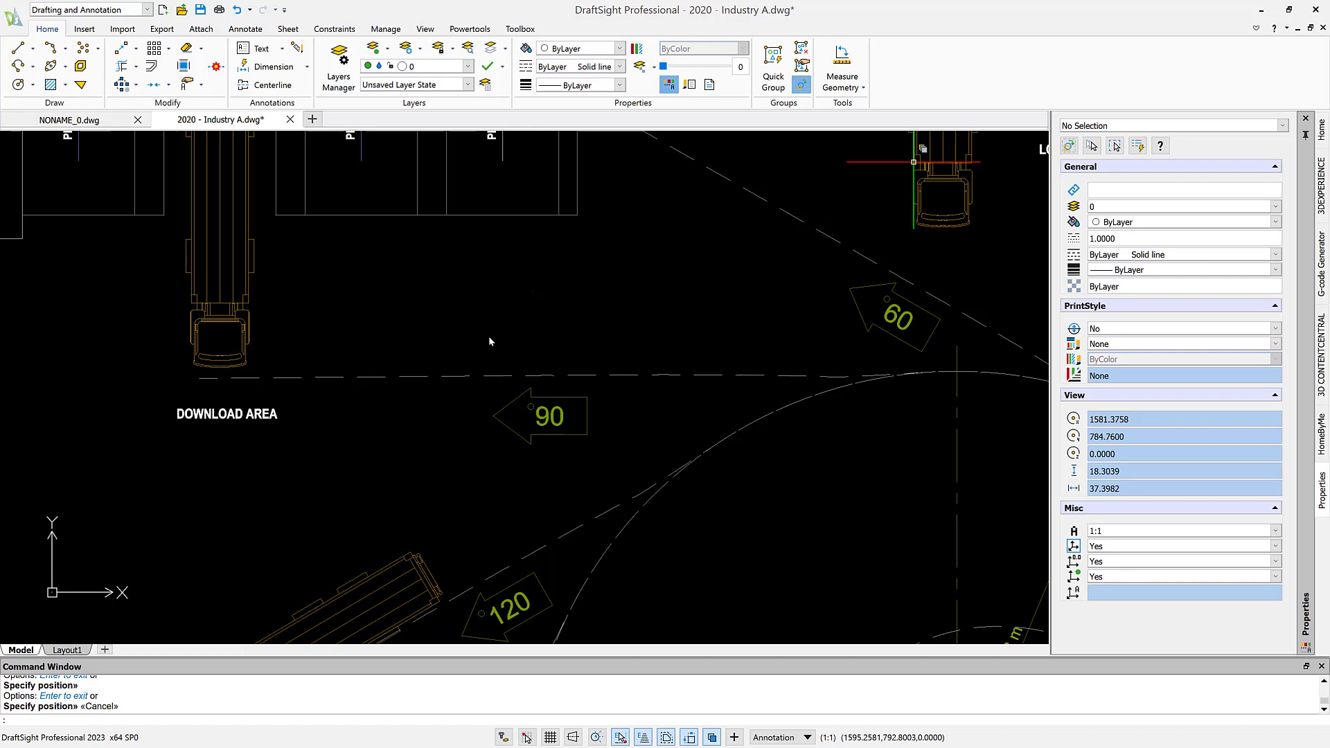
mouse_move(583, 699)
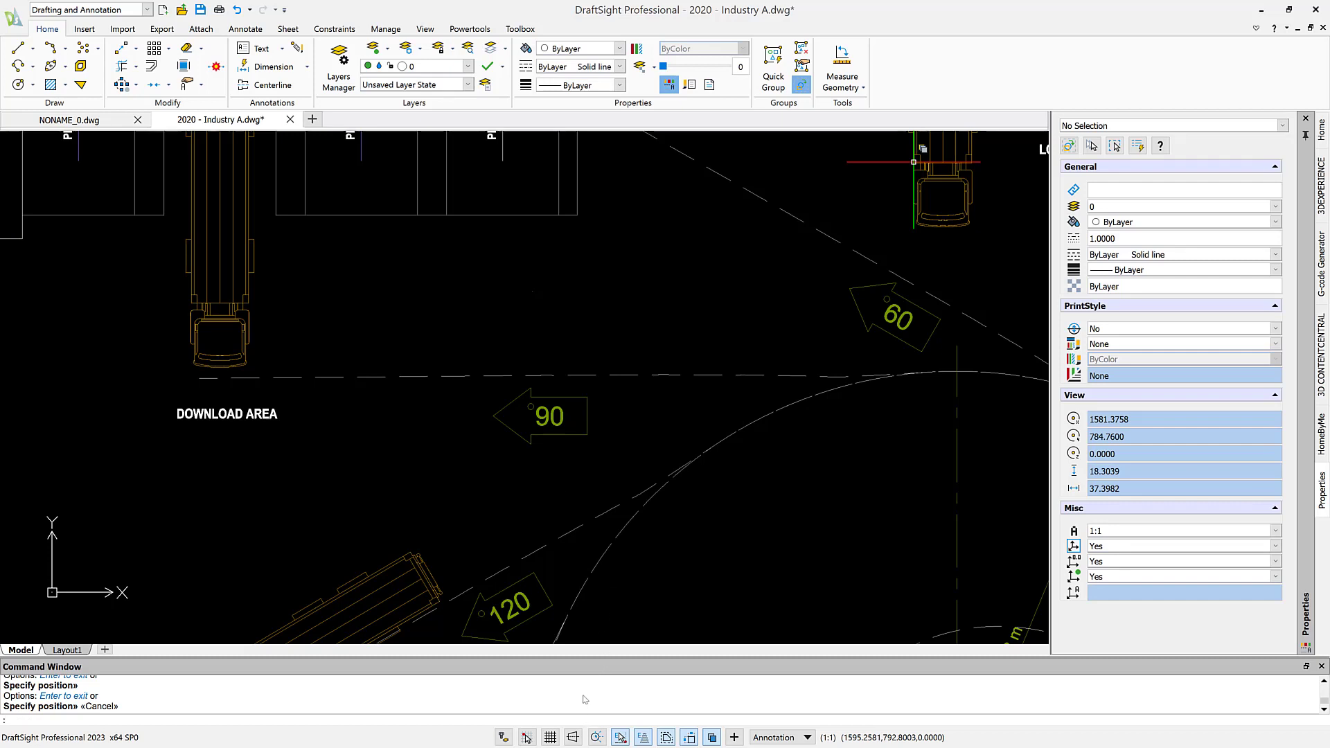
In Options > Drawing Settings, set the Points Type to the circled-cross marker and apply it.
right_click(583, 698)
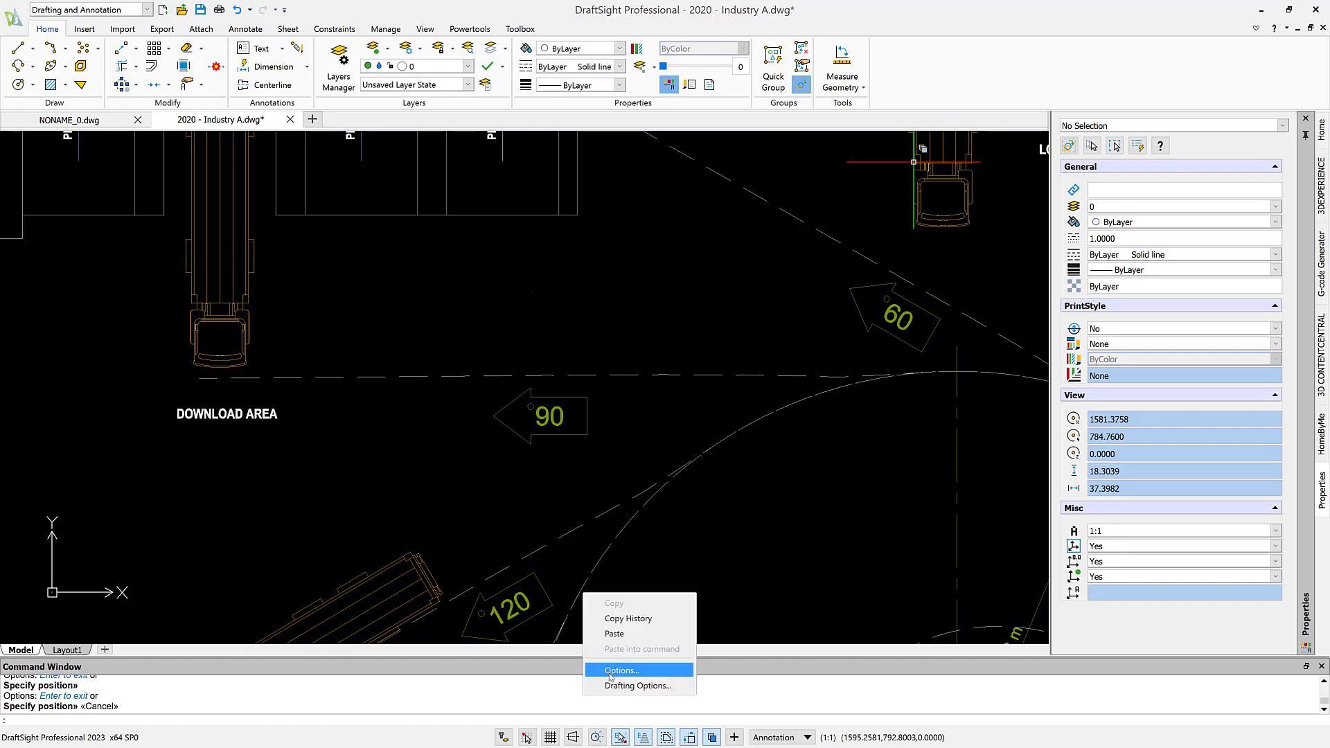
left_click(624, 670)
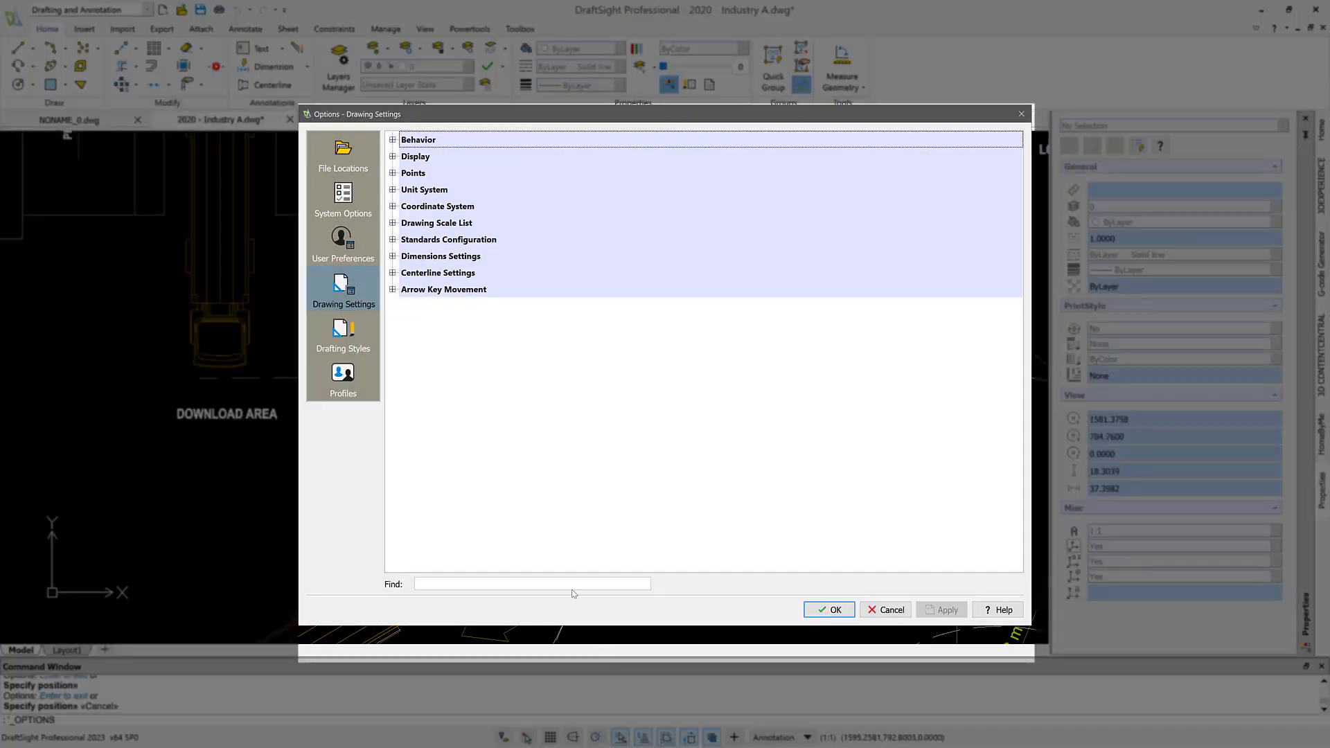
type("p")
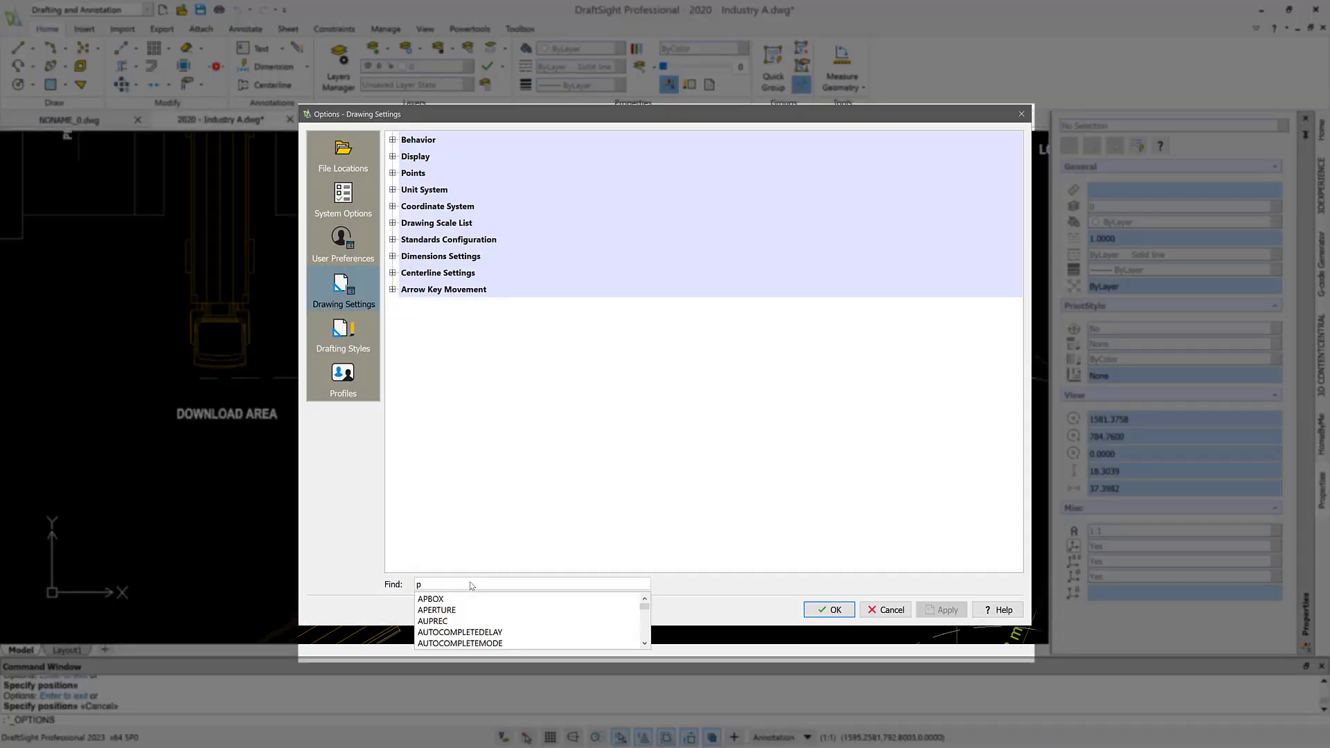
type("oint")
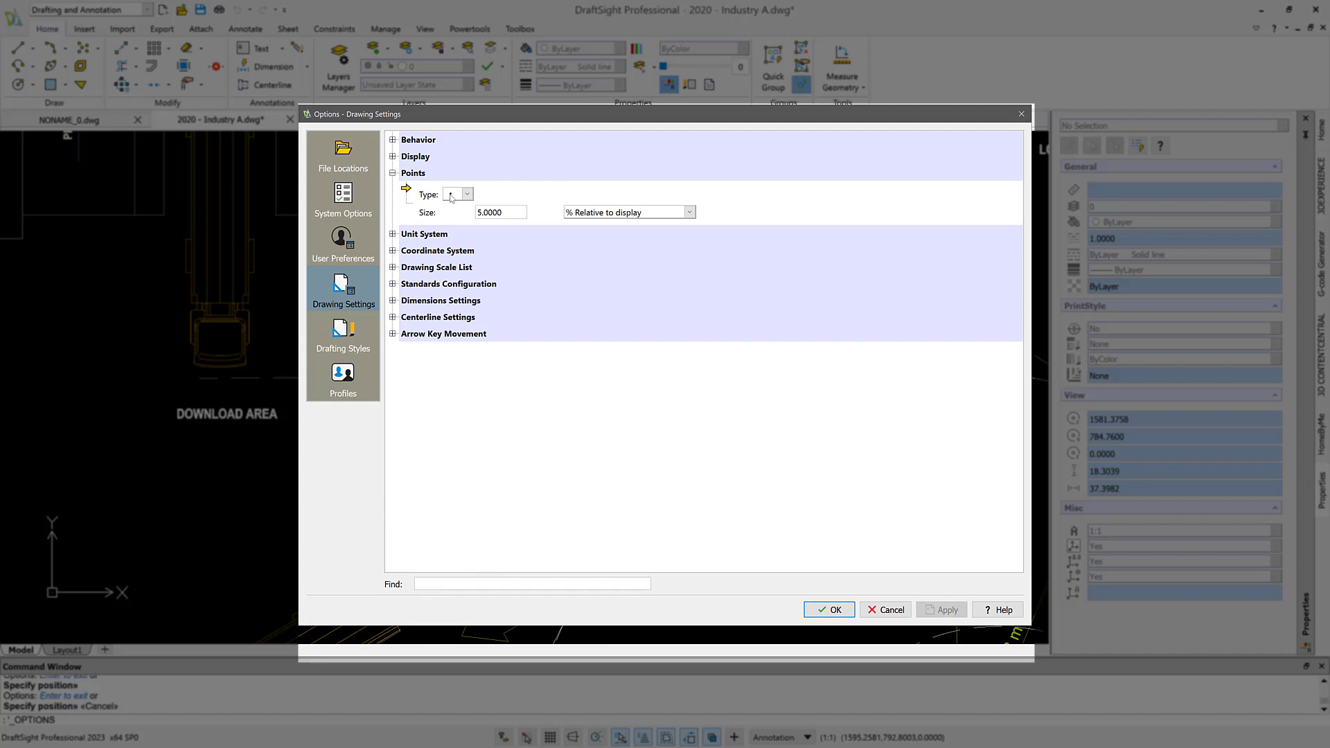
left_click(466, 194)
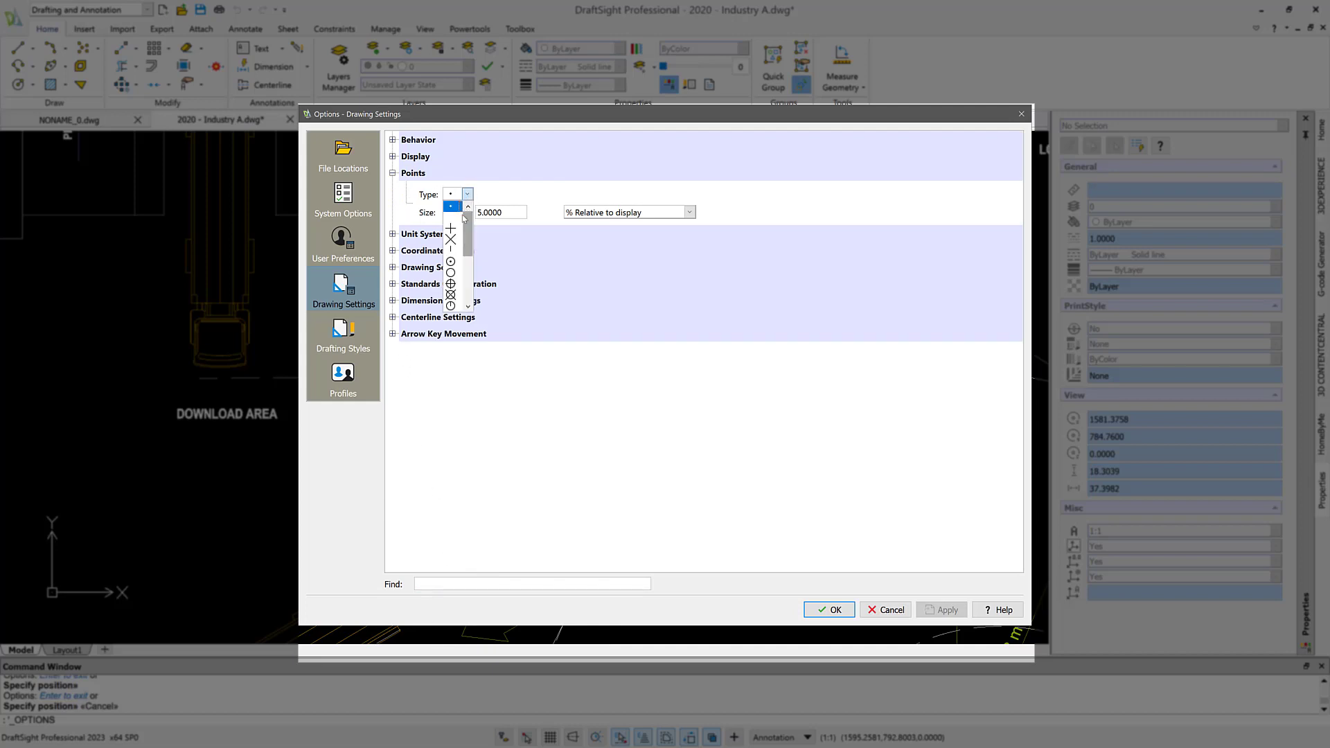
left_click(450, 292)
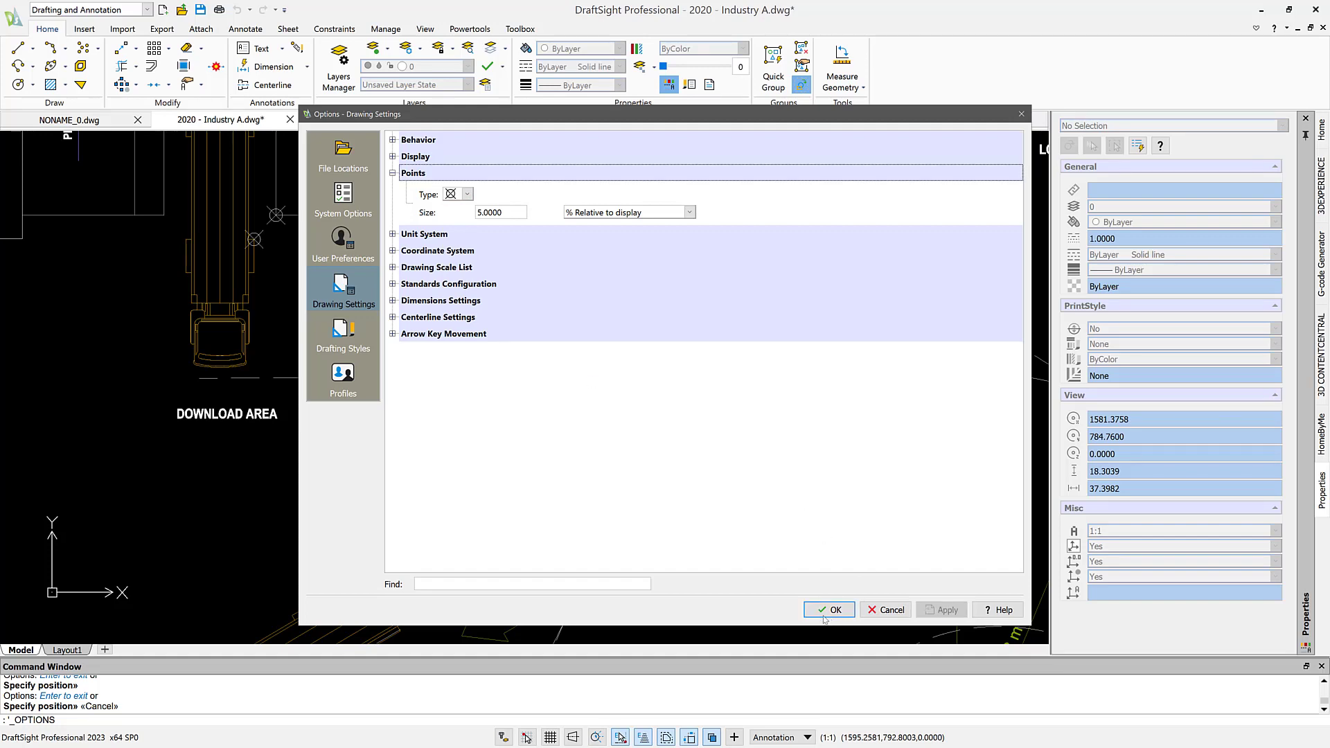
left_click(828, 609)
type("LINE")
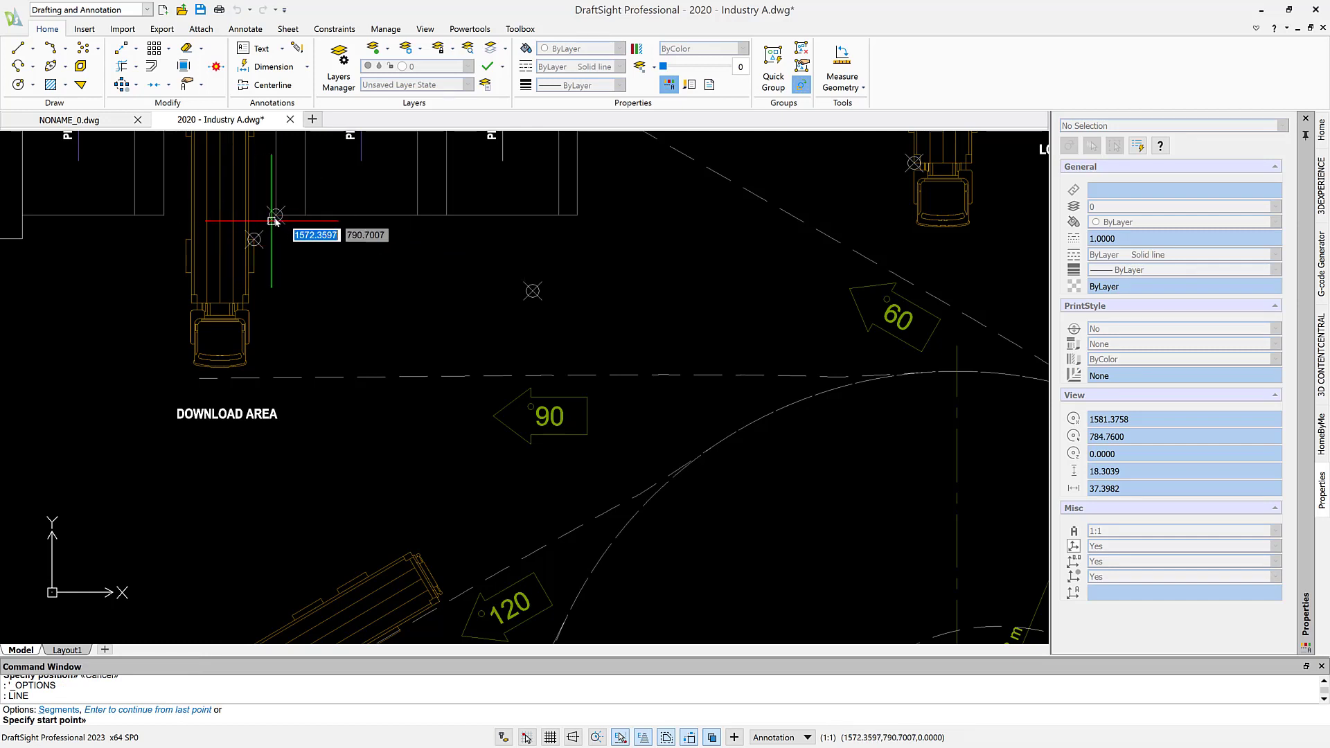
left_click(276, 214)
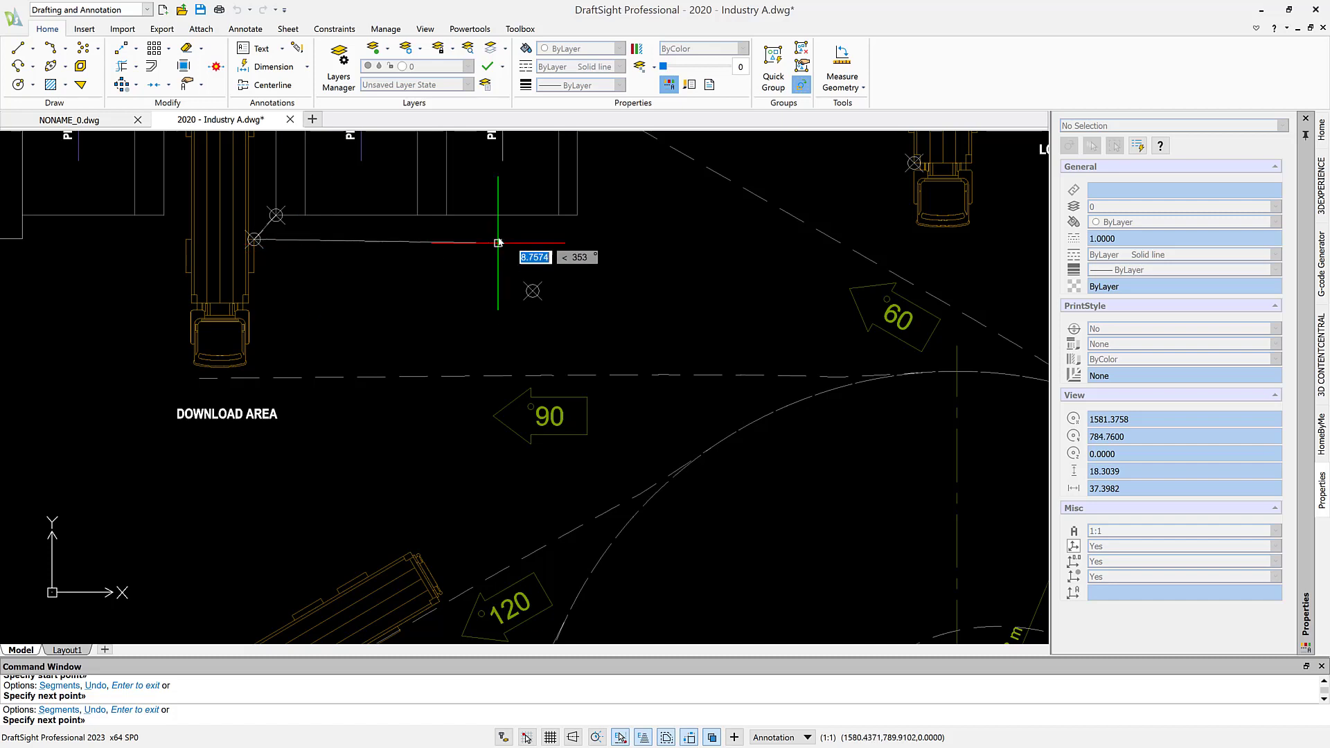
mouse_move(507, 309)
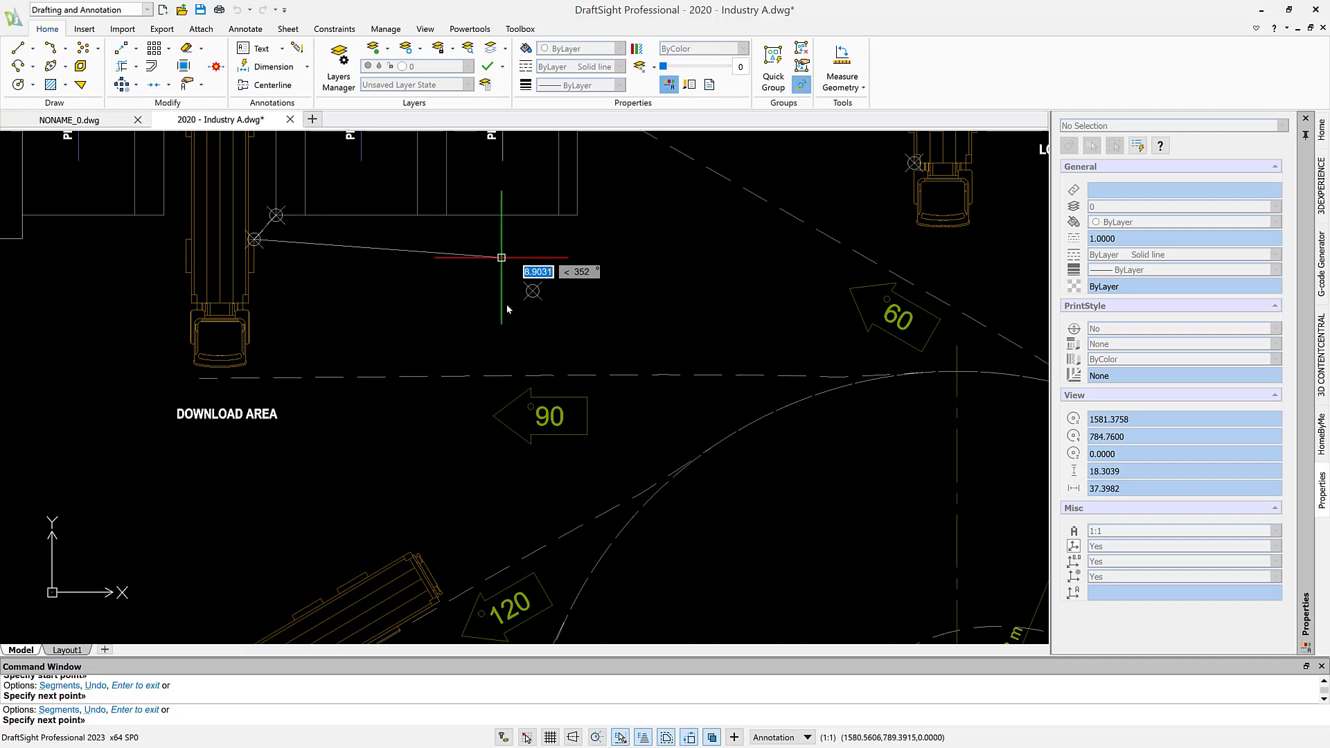
mouse_move(437, 329)
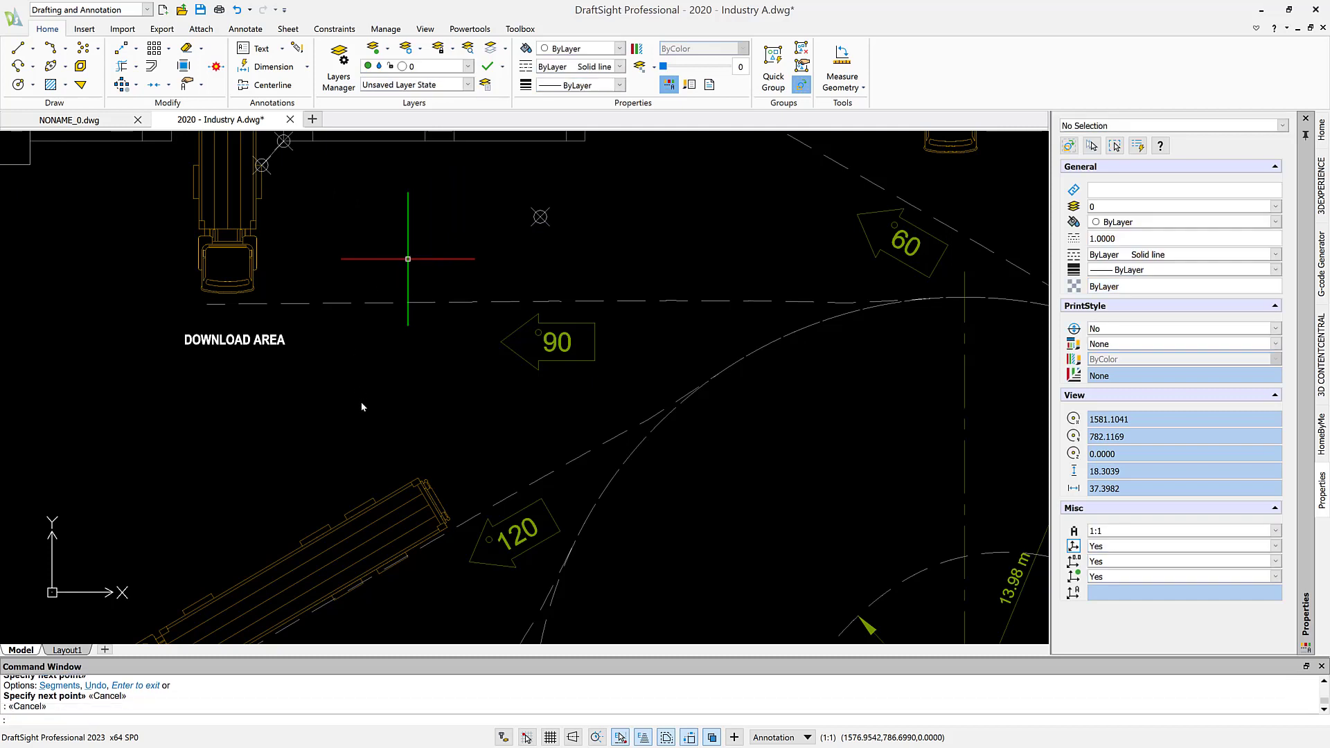
mouse_move(616, 740)
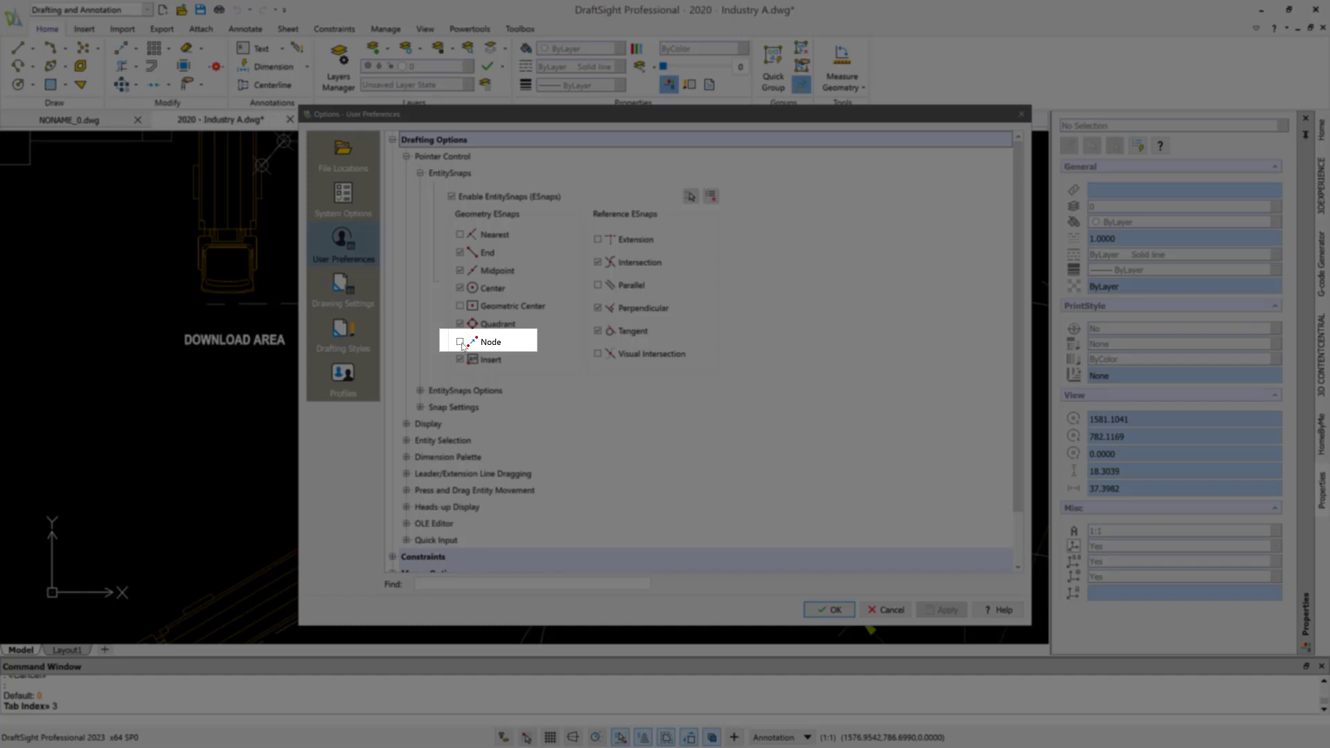
Enable the Node entity snap in Drafting Options and confirm to return to the drawing.
left_click(460, 341)
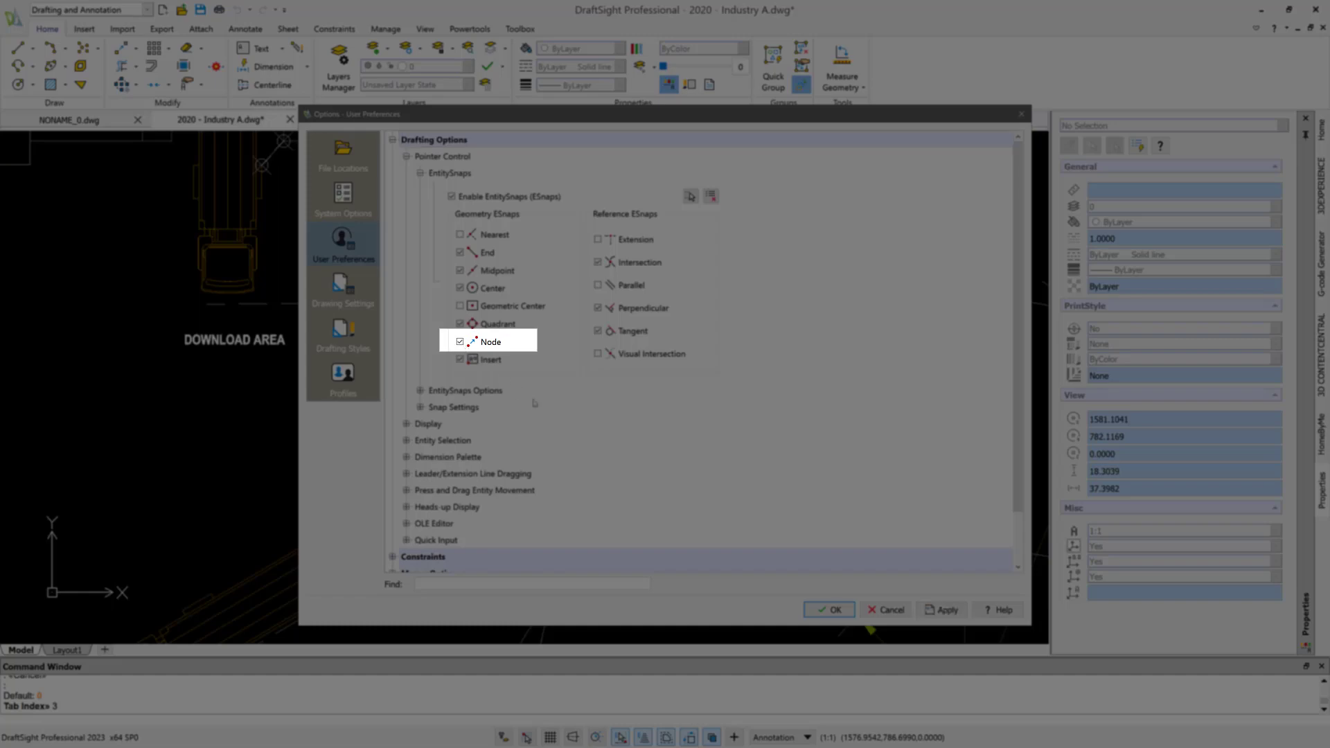
left_click(829, 610)
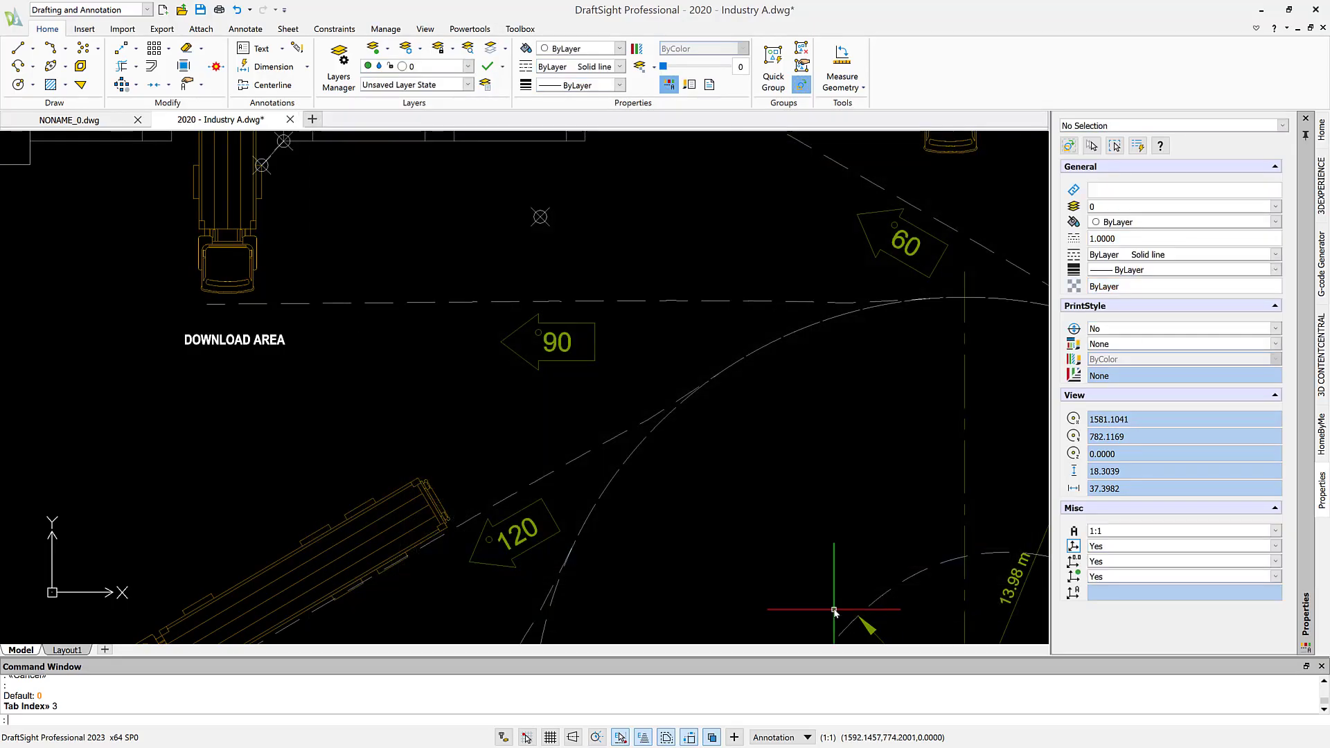
mouse_move(401, 369)
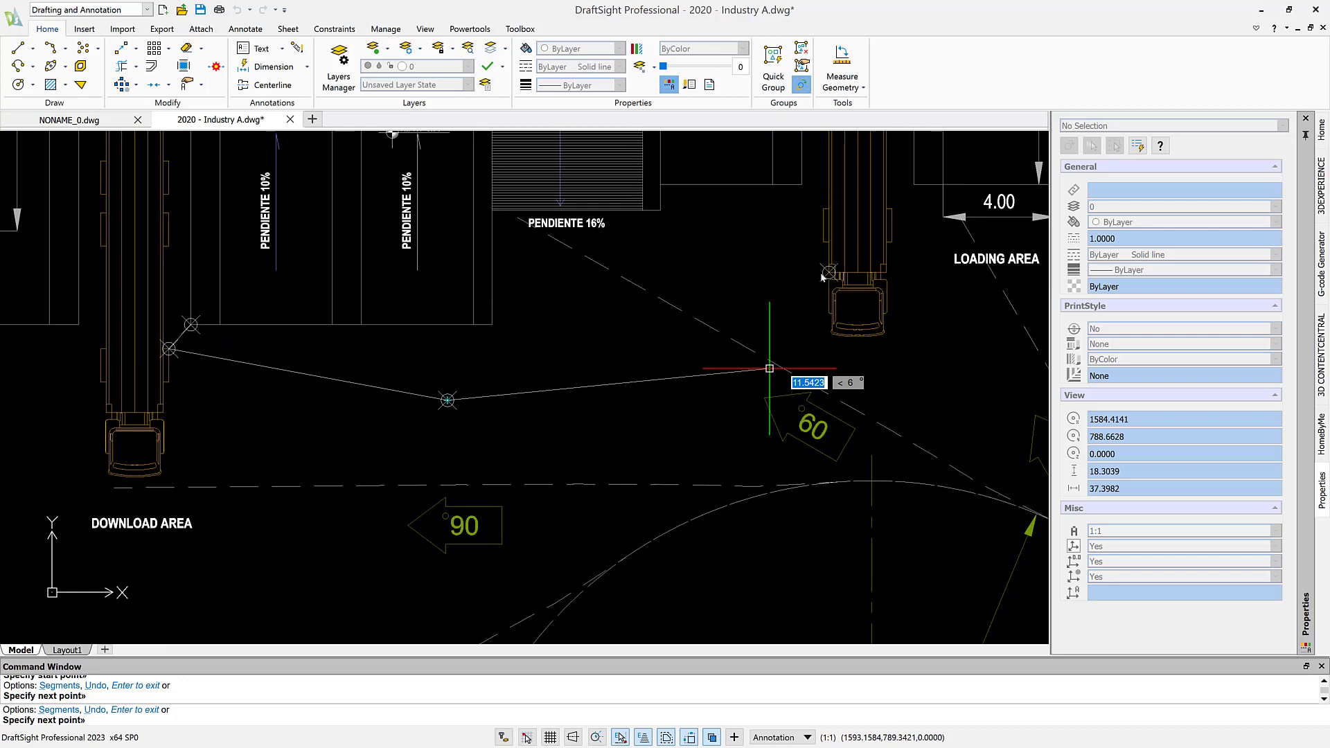
mouse_move(745, 369)
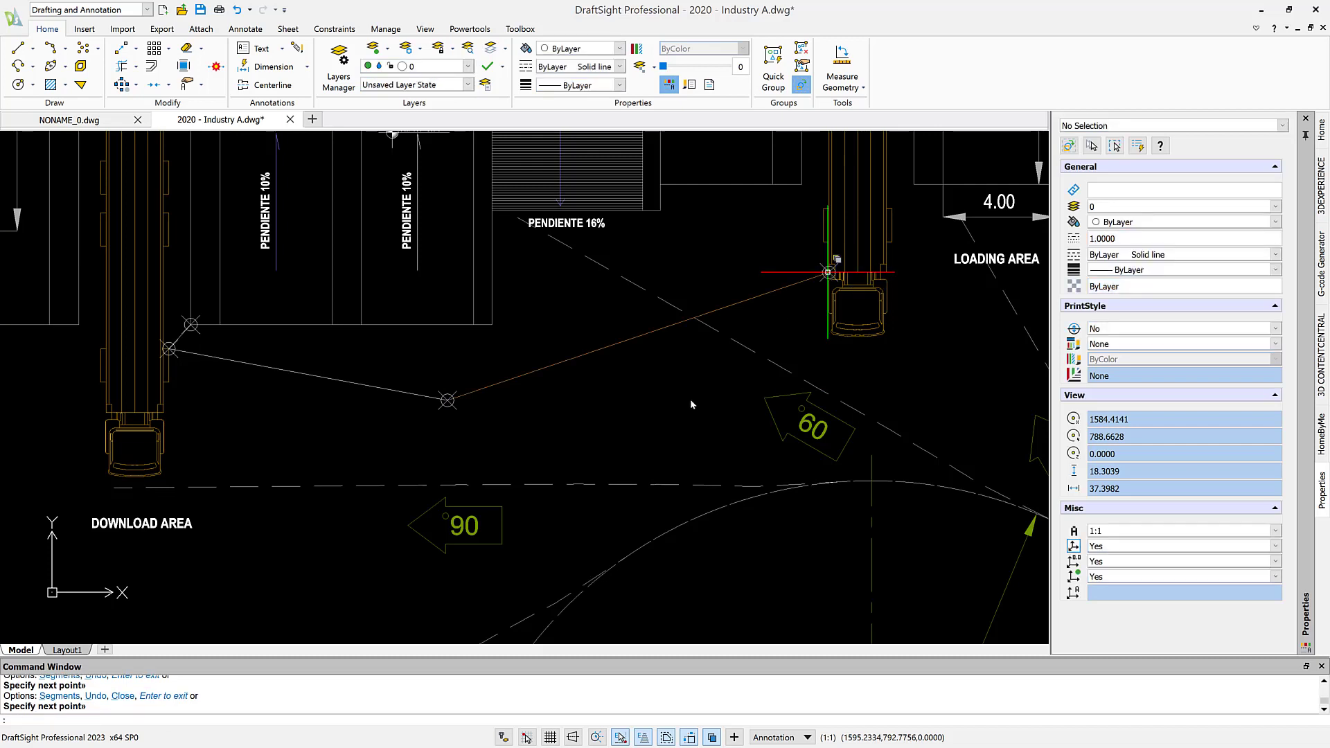
mouse_move(673, 408)
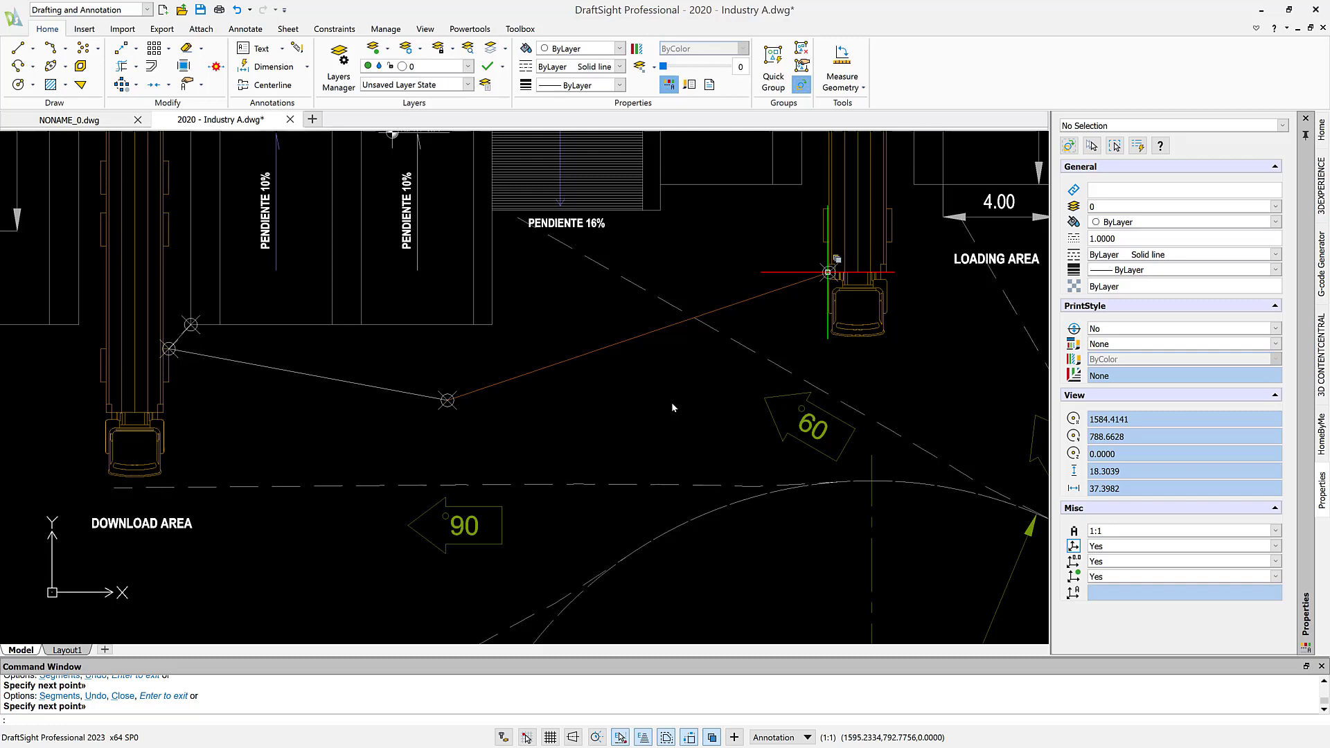
mouse_move(578, 680)
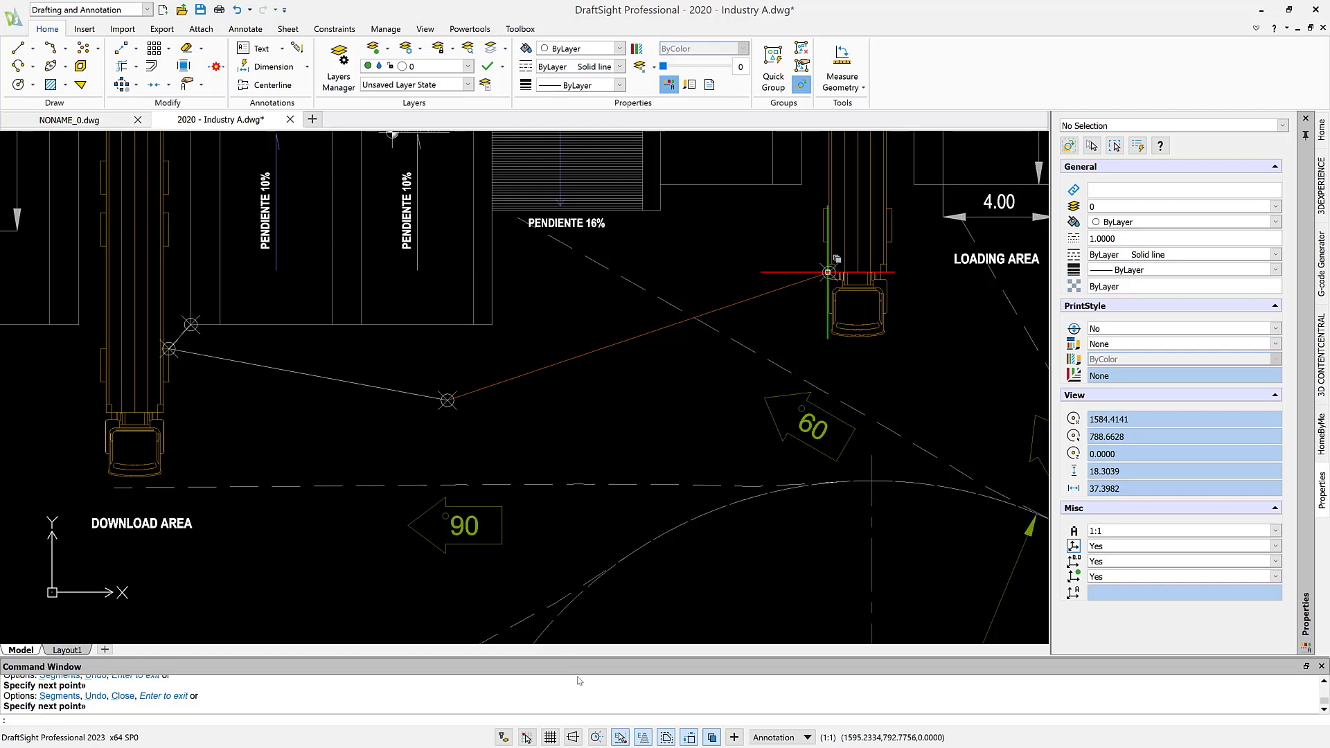
In Options > Drawing Settings > Points, set the Type back to the blank invisible style and apply.
right_click(594, 687)
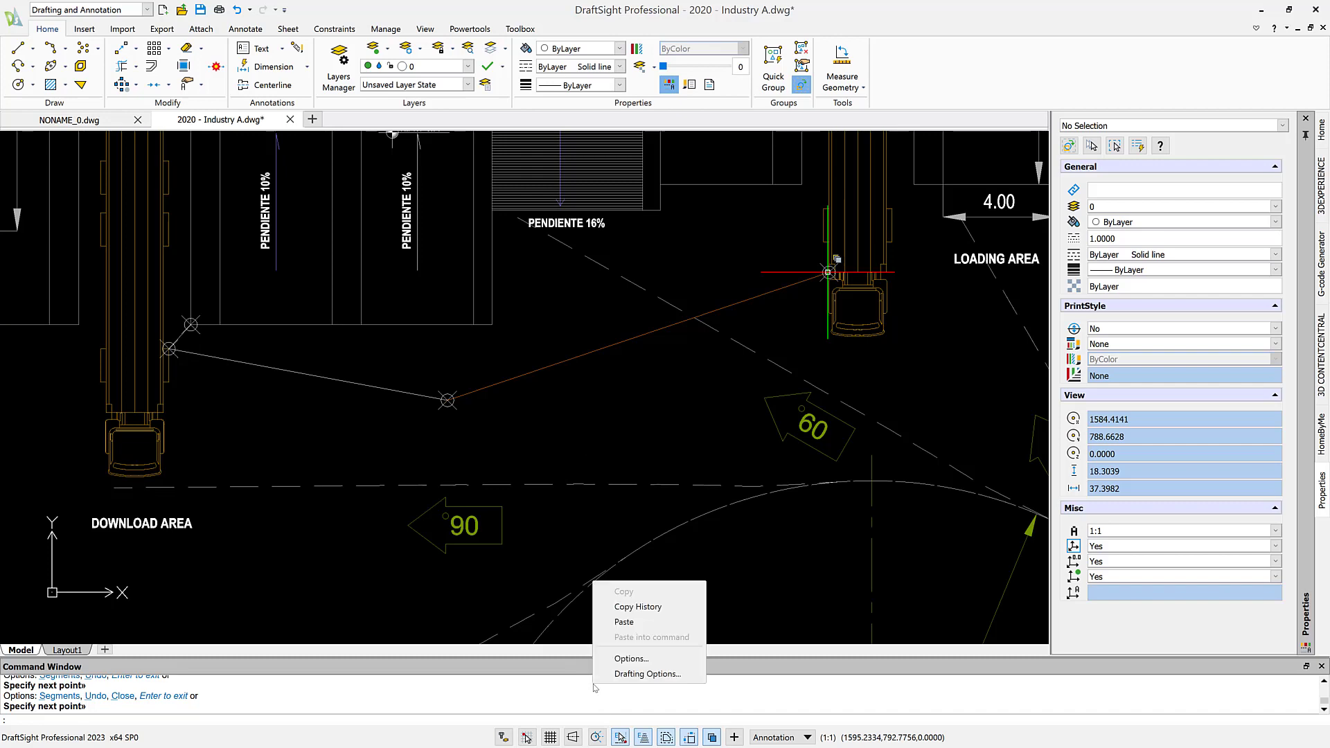
left_click(479, 635)
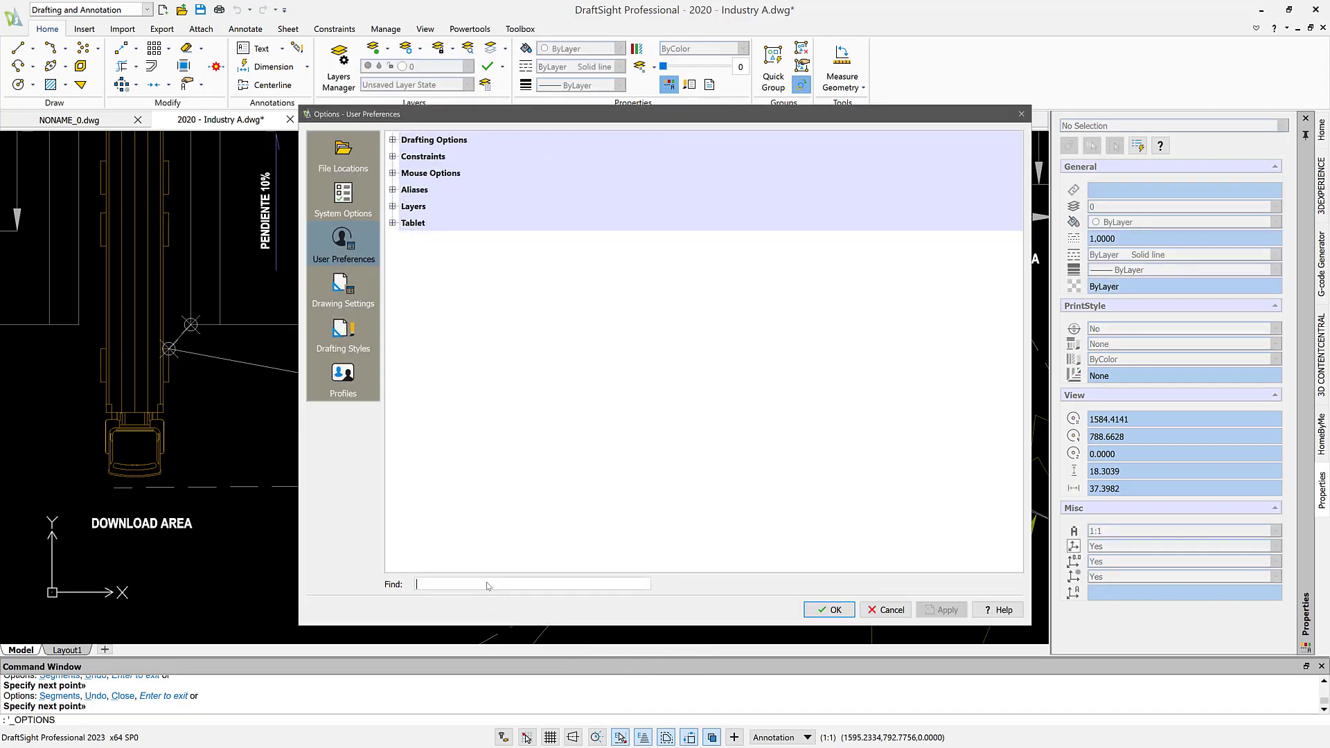
type("poin")
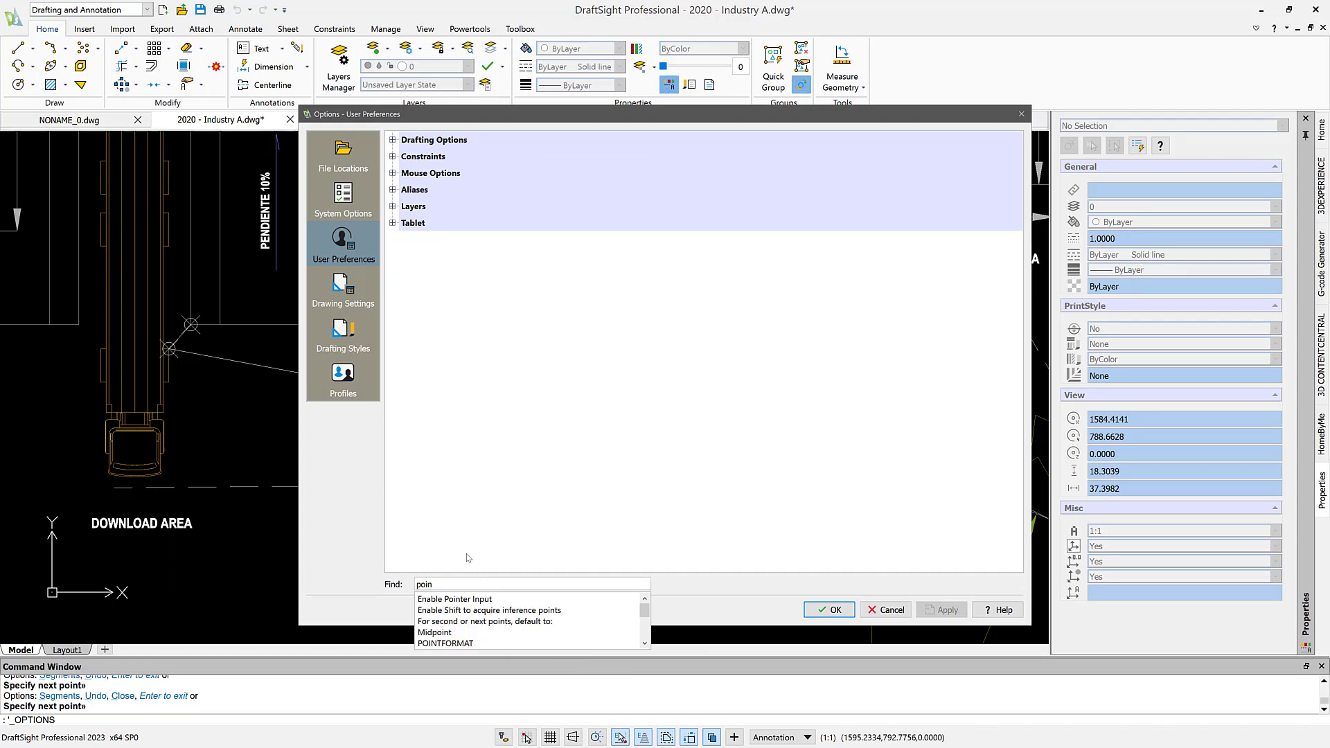
left_click(343, 290)
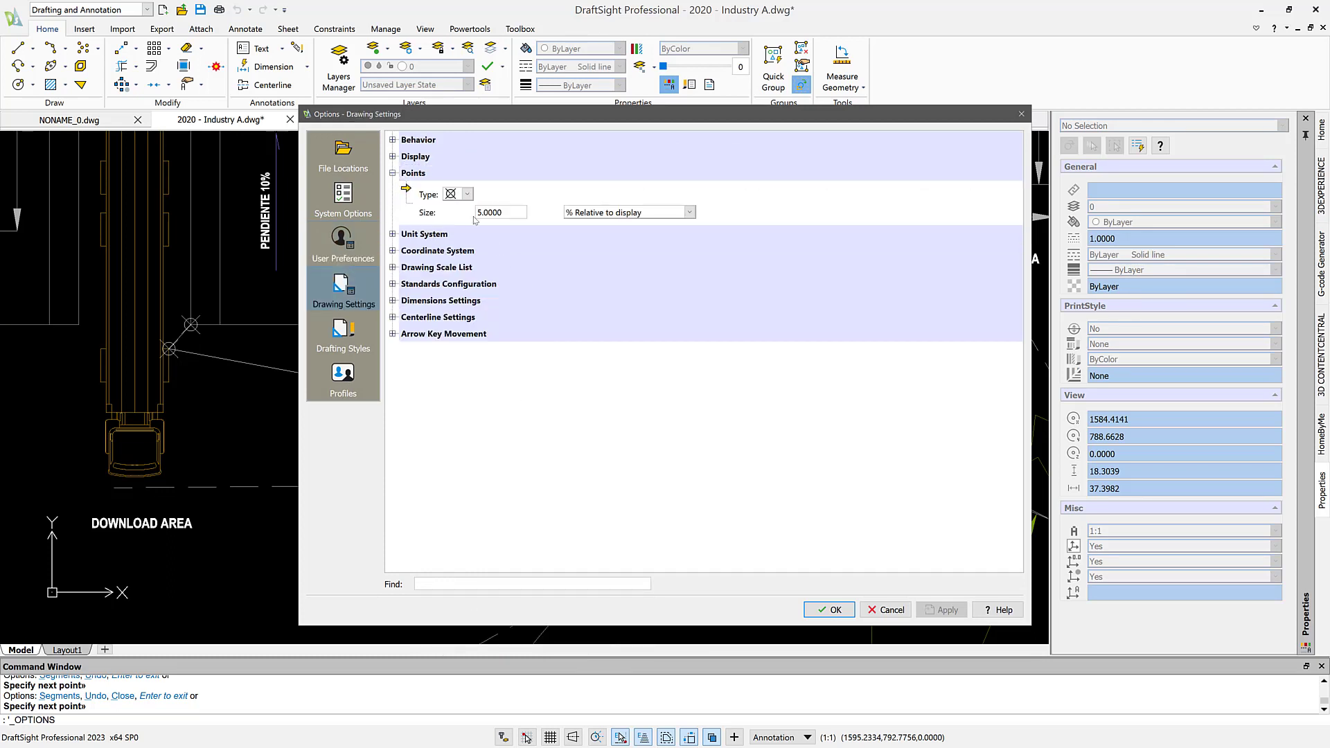
left_click(467, 194)
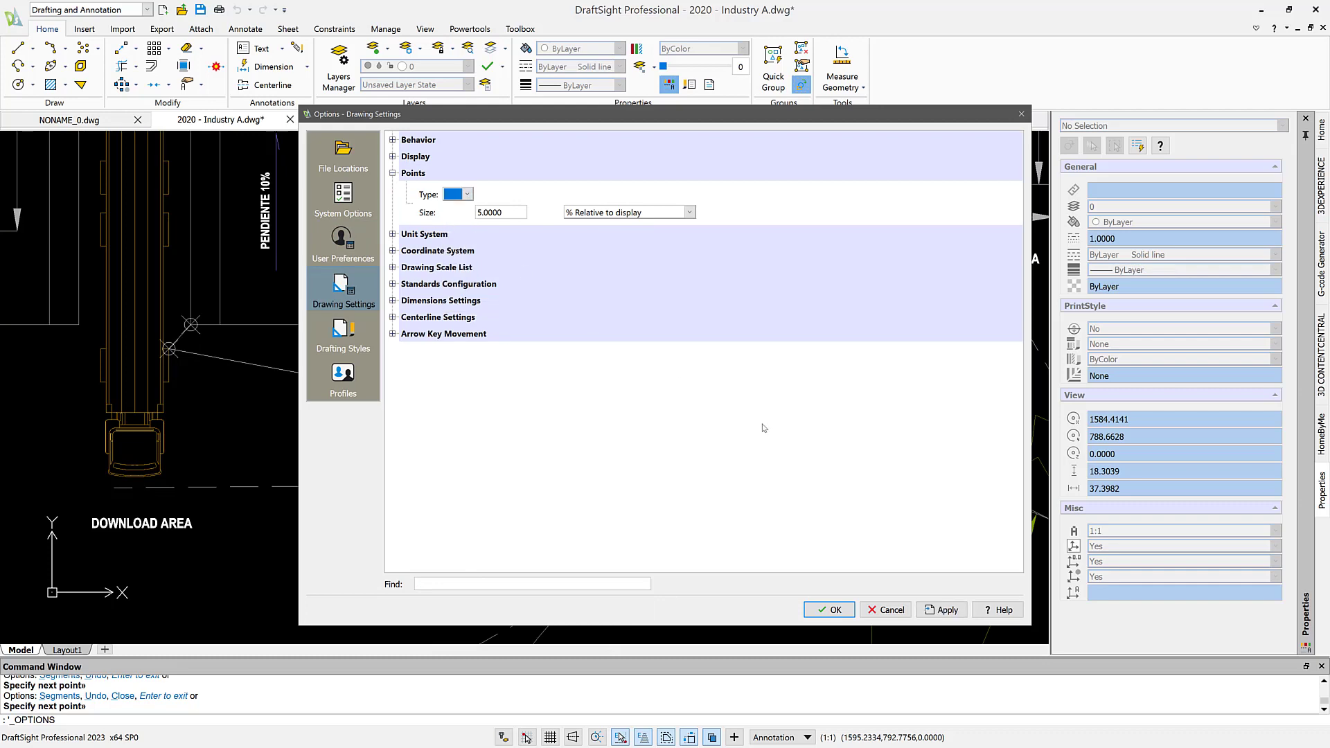
left_click(829, 609)
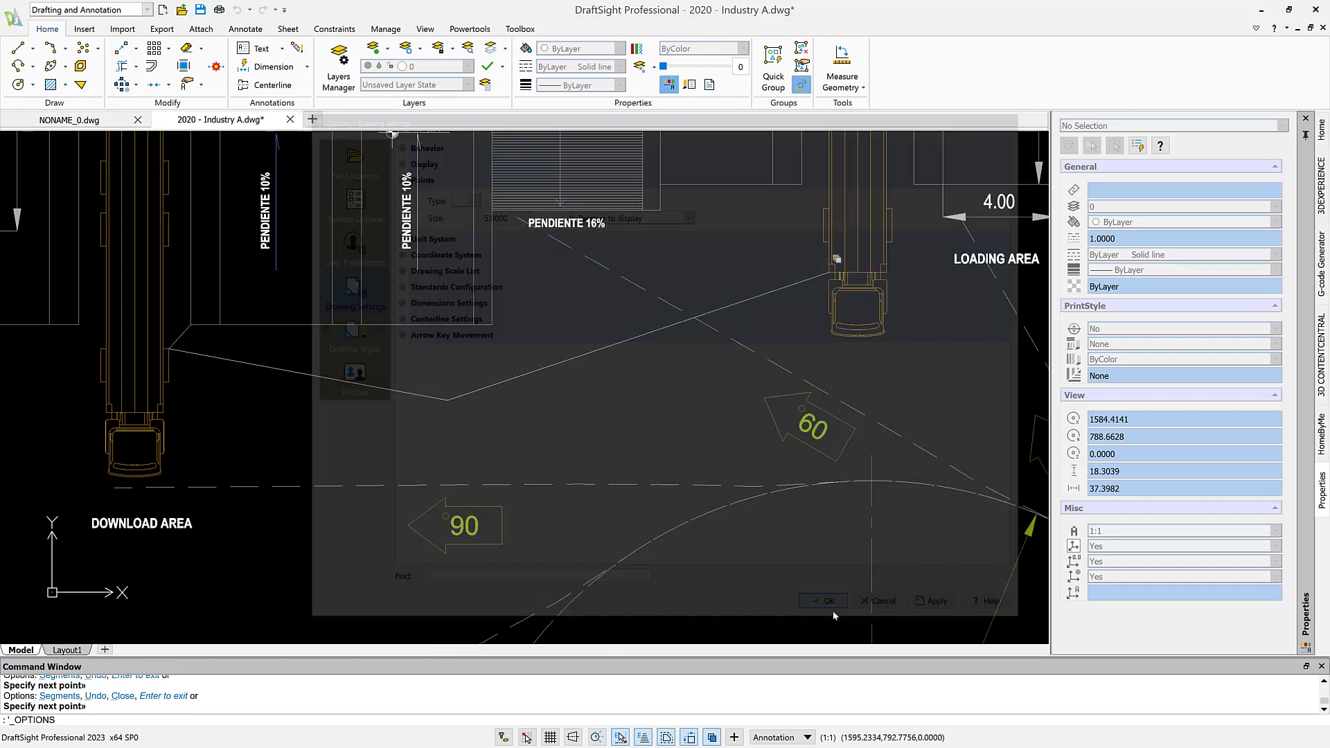
left_click(821, 600)
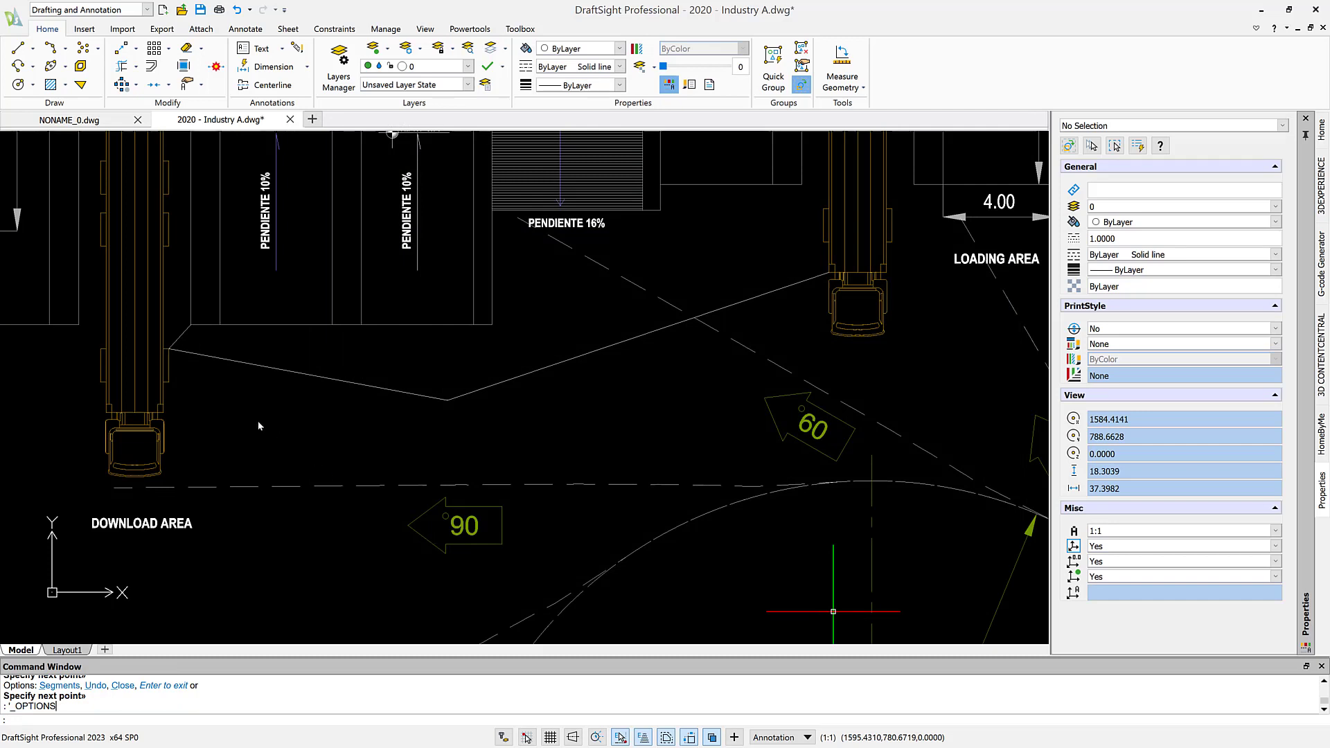
mouse_move(583, 355)
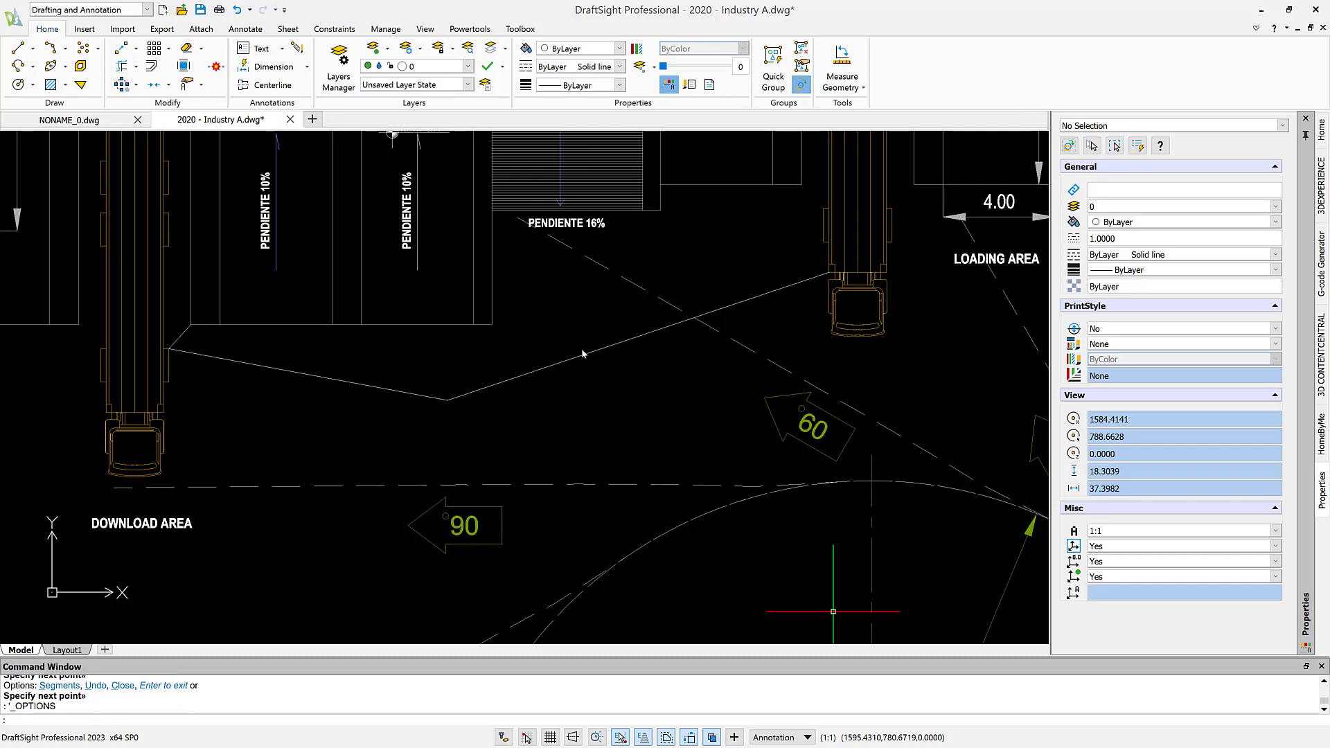
mouse_move(465, 431)
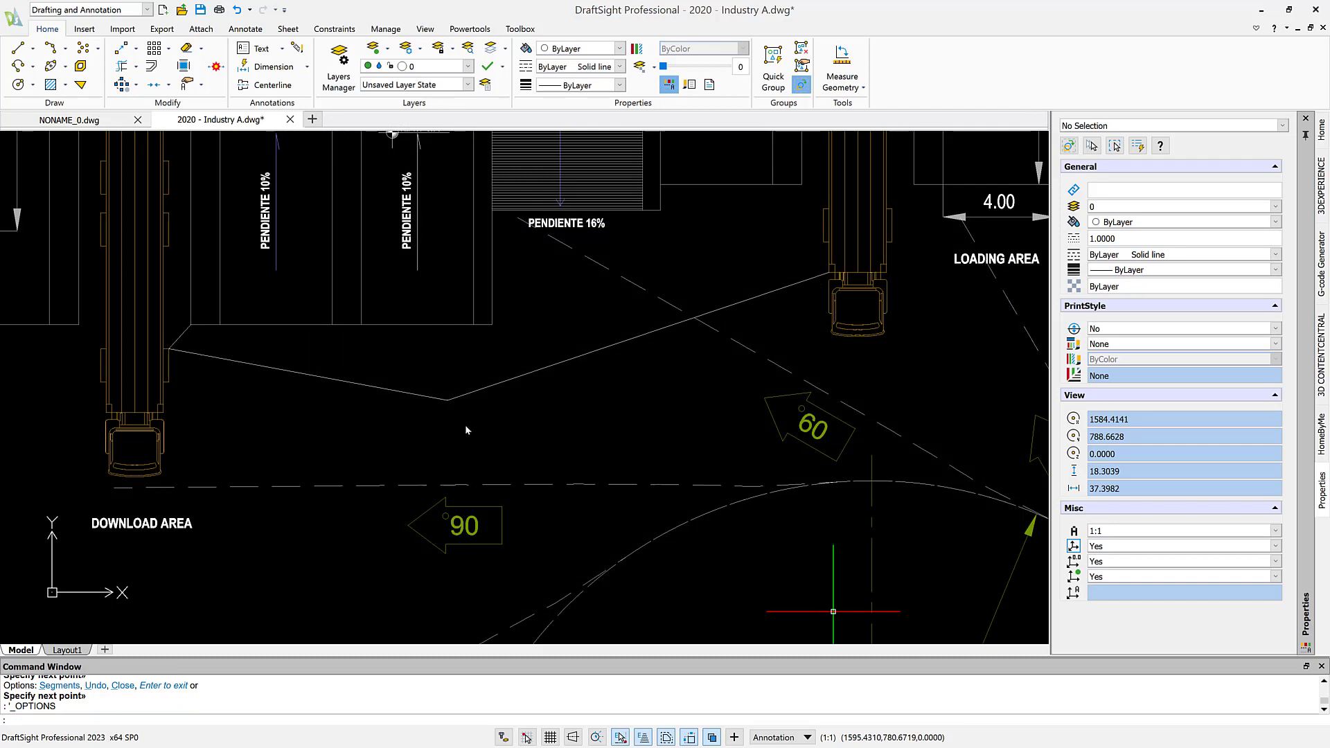
mouse_move(462, 431)
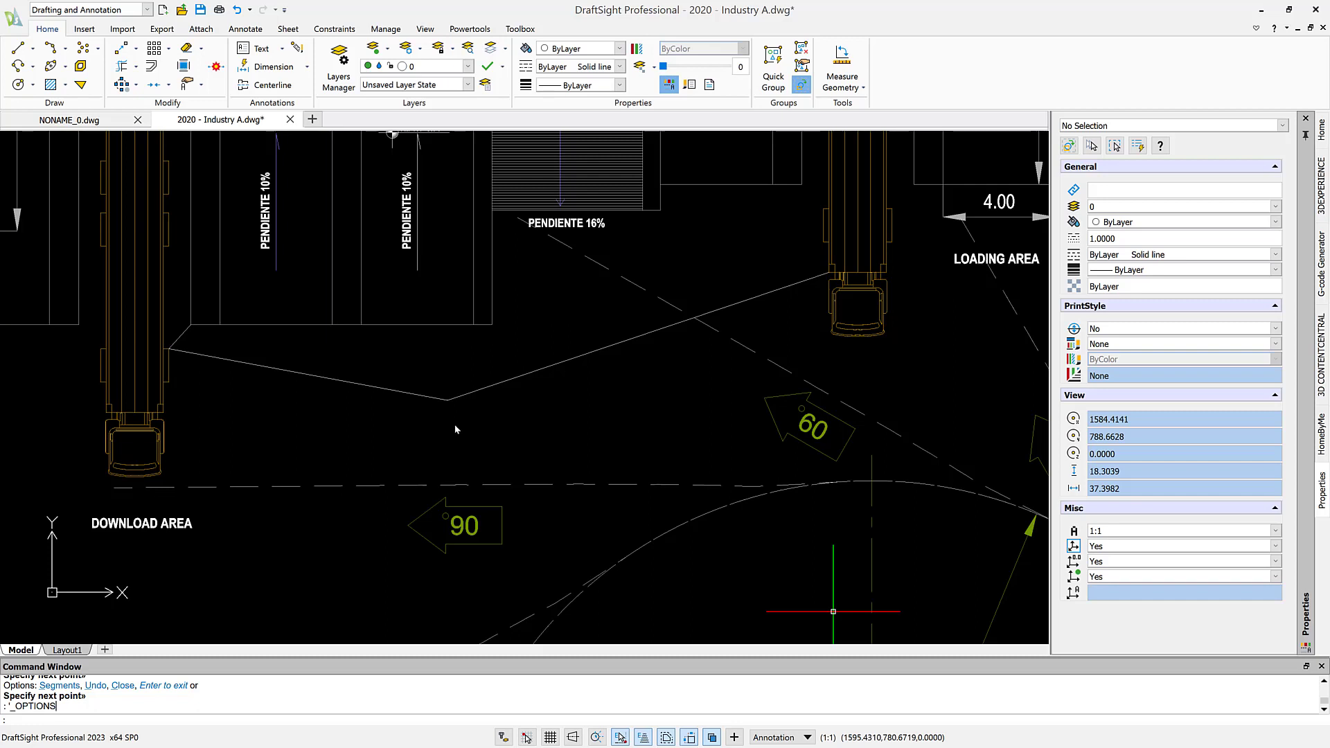
mouse_move(467, 426)
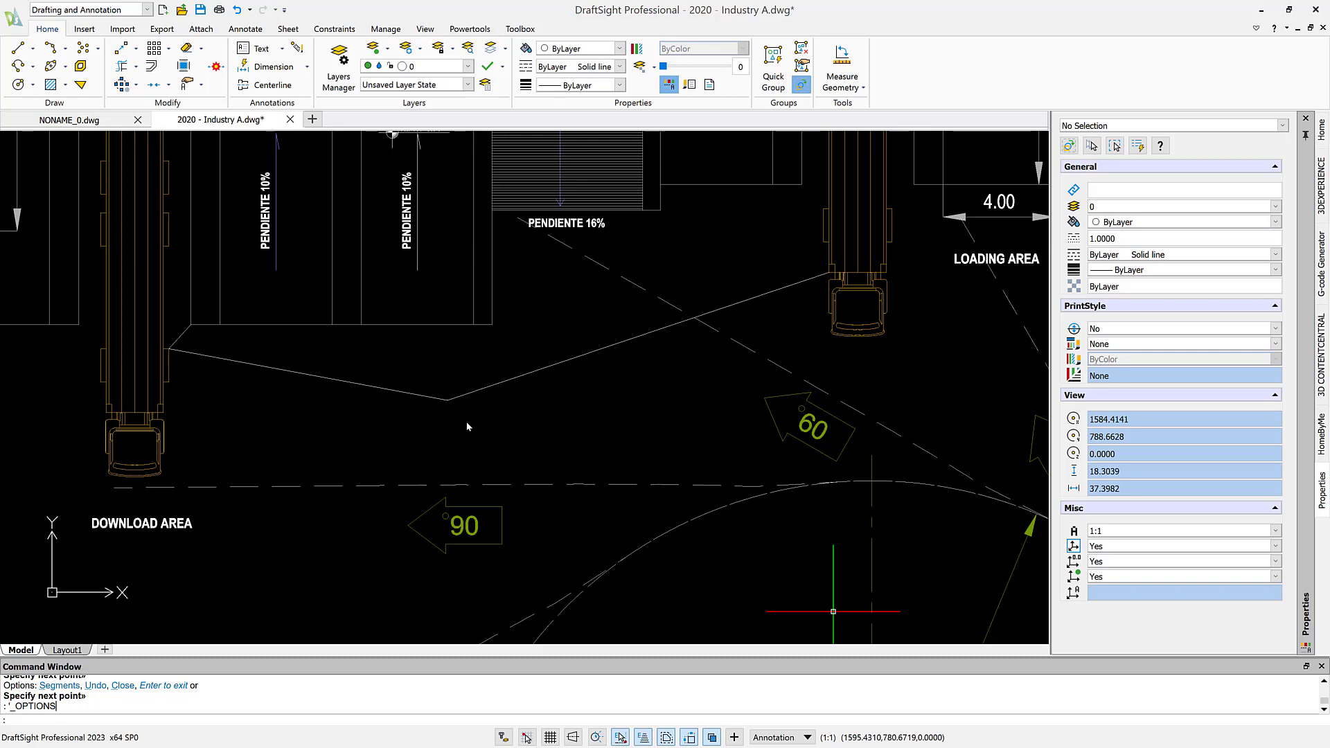